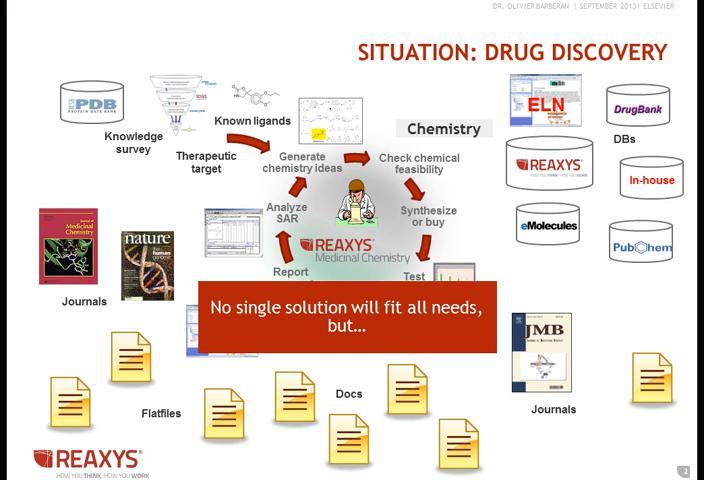
Advance the slideshow to slide 2, 'Situation: Drug Discovery', revealing its callout
{"action": "key", "text": "Right"}
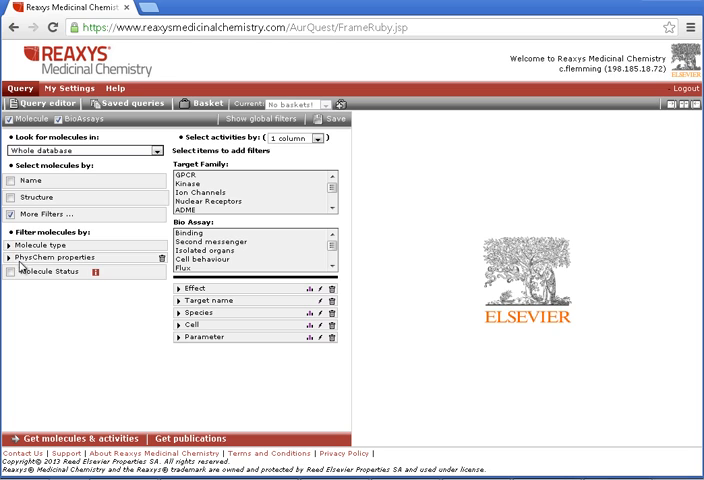
Uncheck 'More Filters' under Select molecules by
{"action": "left_click", "coordinate": [12, 229]}
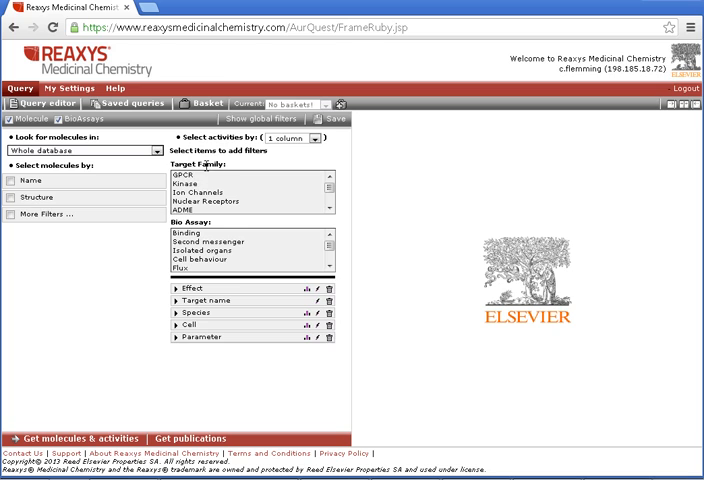
{"action": "mouse_move", "coordinate": [213, 224]}
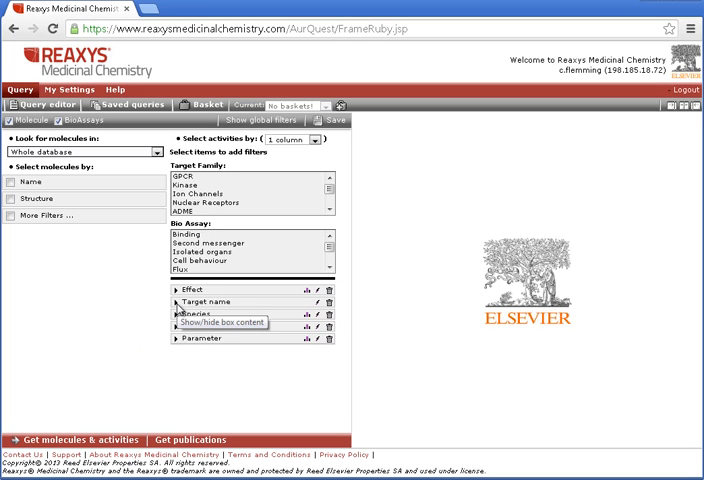
Search the Target name filter for 'akt1' to list AKT1 entries
{"action": "left_click", "coordinate": [176, 301]}
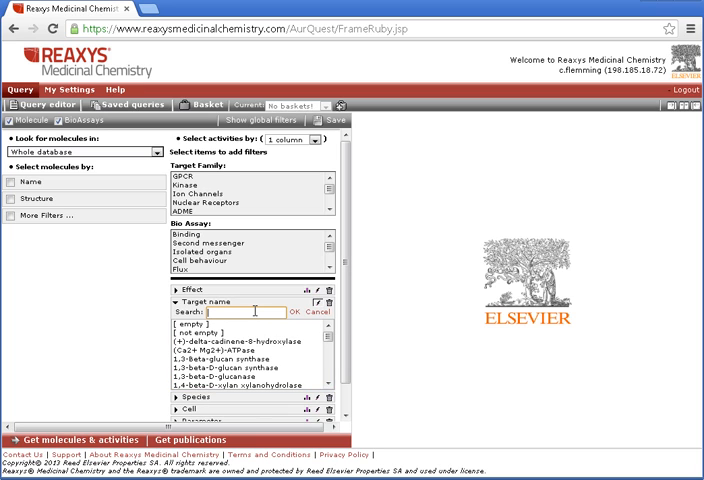
{"action": "type", "text": "a"}
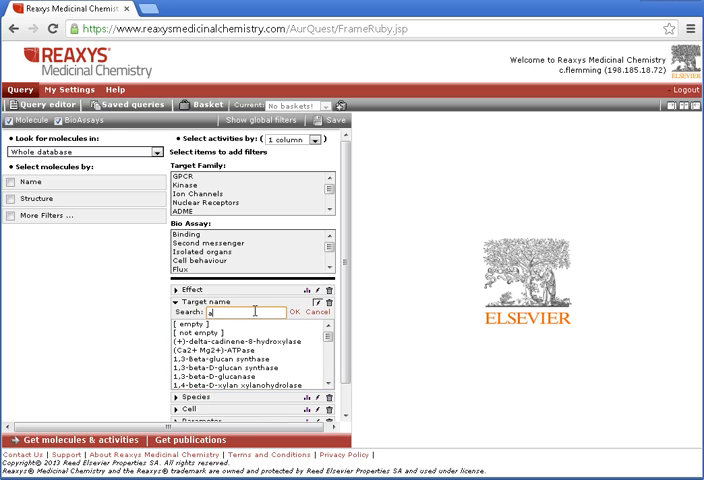
{"action": "type", "text": "akt1"}
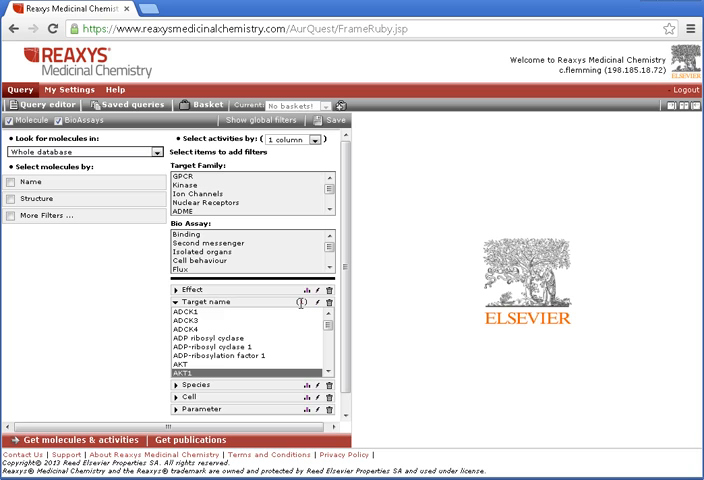
{"action": "mouse_move", "coordinate": [295, 302]}
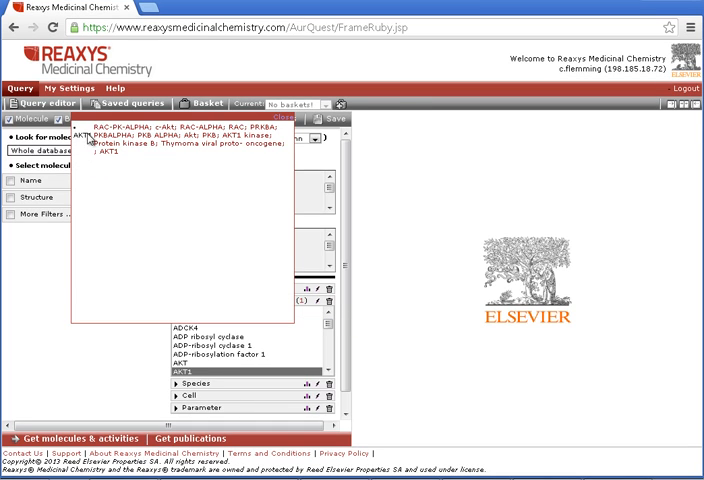
{"action": "mouse_move", "coordinate": [99, 174]}
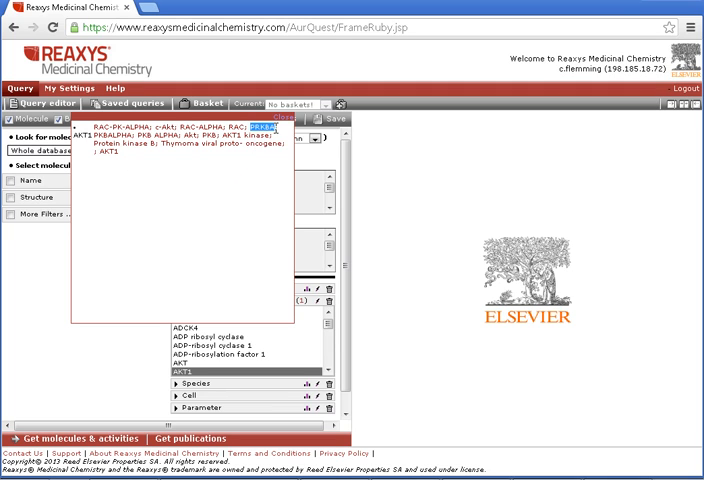
Copy AKT1's synonym PRKBA and run a target name search for it
{"action": "right_click", "coordinate": [270, 124]}
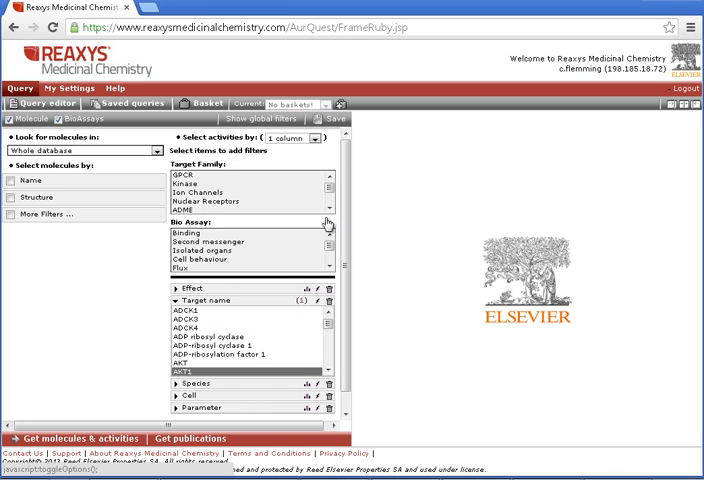
{"action": "mouse_move", "coordinate": [330, 289]}
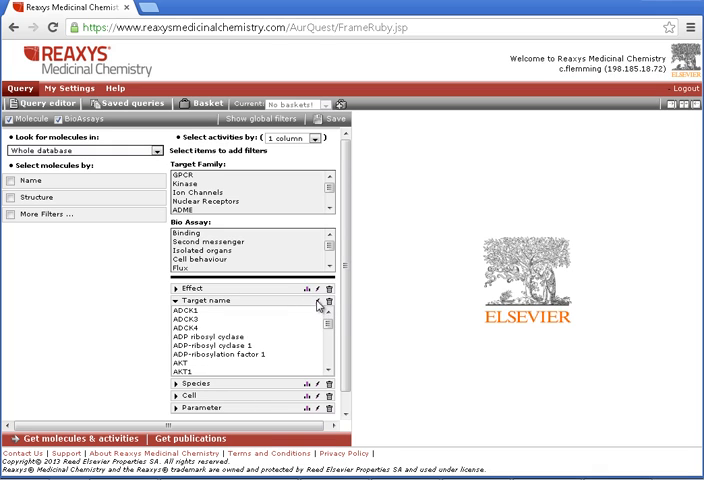
{"action": "left_click", "coordinate": [316, 301]}
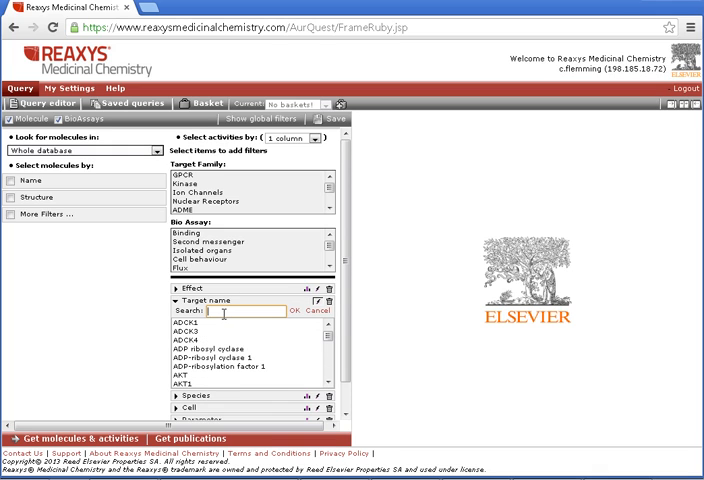
{"action": "right_click", "coordinate": [235, 312]}
{"action": "type", "text": "PRKBA"}
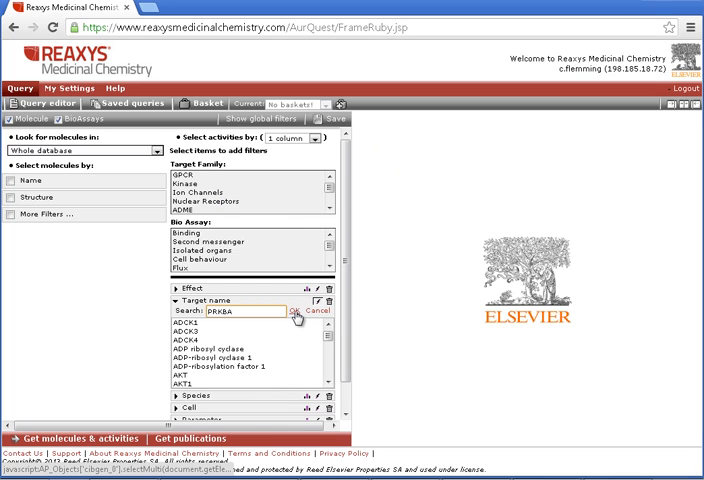
{"action": "left_click", "coordinate": [291, 310]}
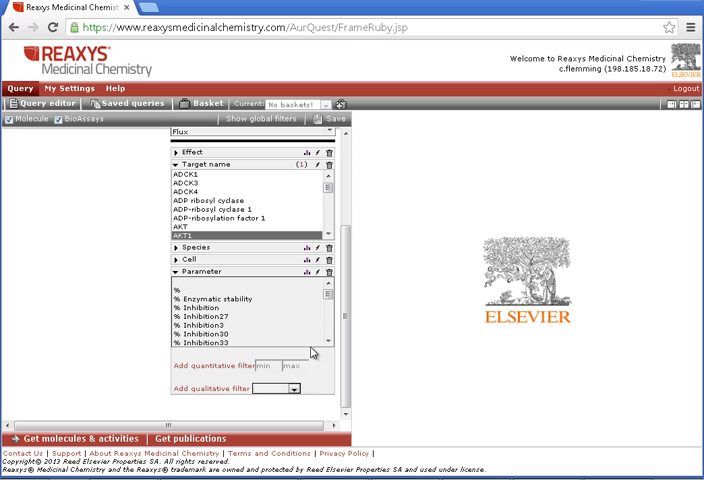
{"action": "mouse_move", "coordinate": [305, 272]}
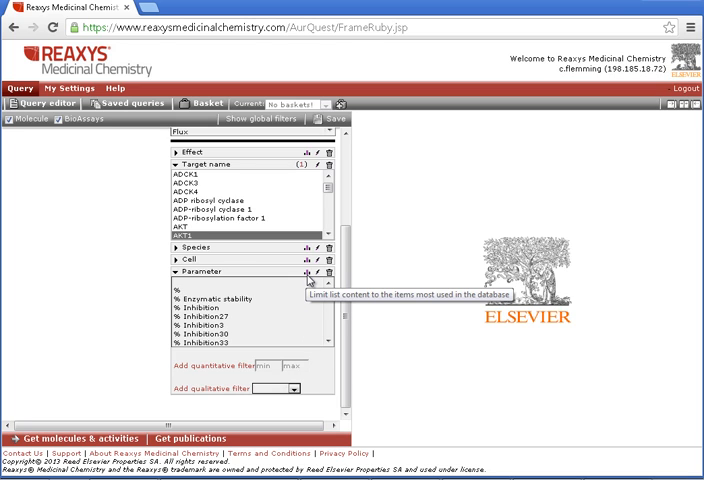
Select IC50, Kd and Ki from the most used parameter list
{"action": "left_click", "coordinate": [303, 272]}
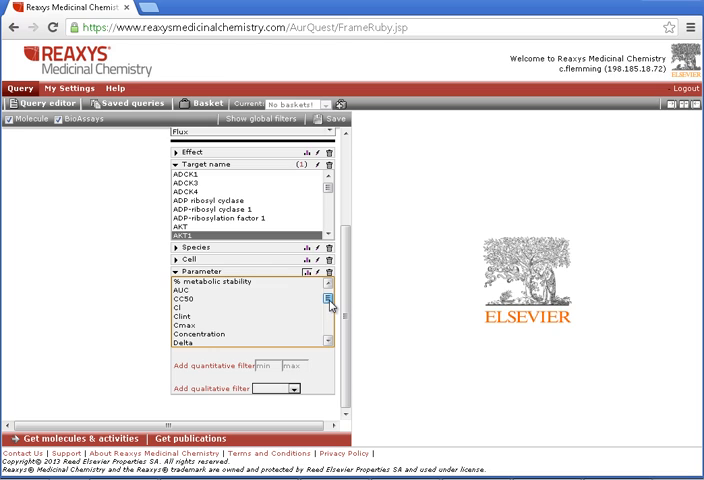
{"action": "left_click", "coordinate": [324, 304]}
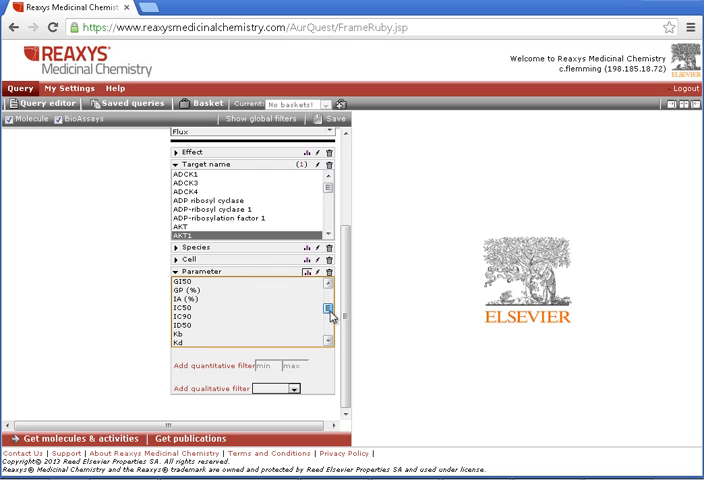
{"action": "scroll", "scroll_direction": "down", "scroll_amount": 3}
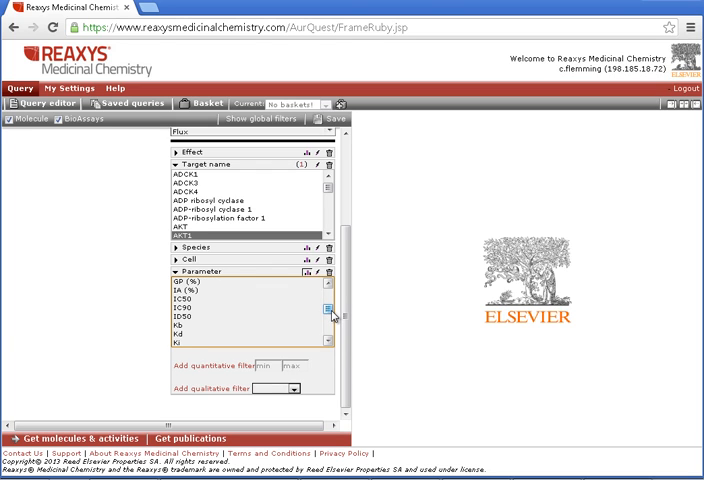
{"action": "scroll", "scroll_direction": "down", "scroll_amount": 3}
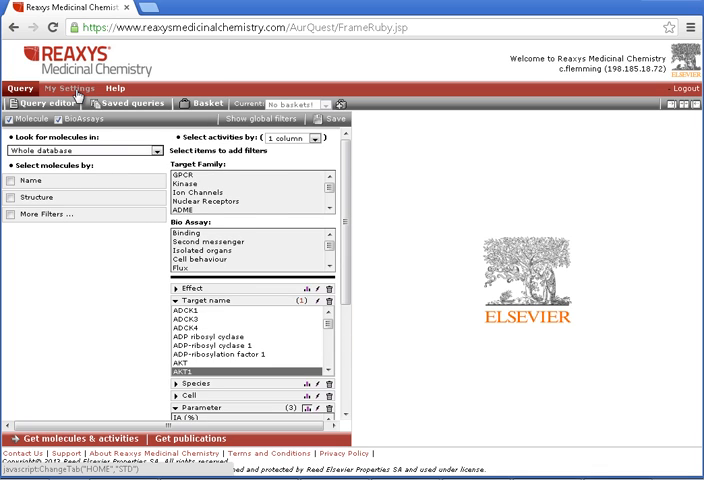
Open My Settings to view the M to nM unit conversion rule
{"action": "left_click", "coordinate": [70, 94]}
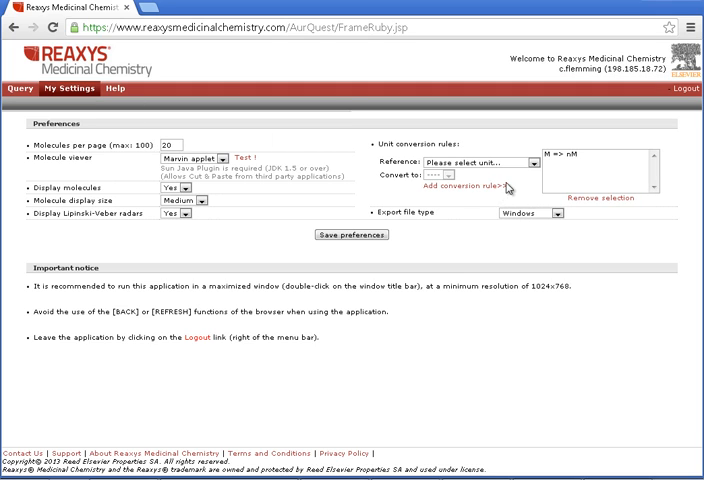
{"action": "mouse_move", "coordinate": [530, 164]}
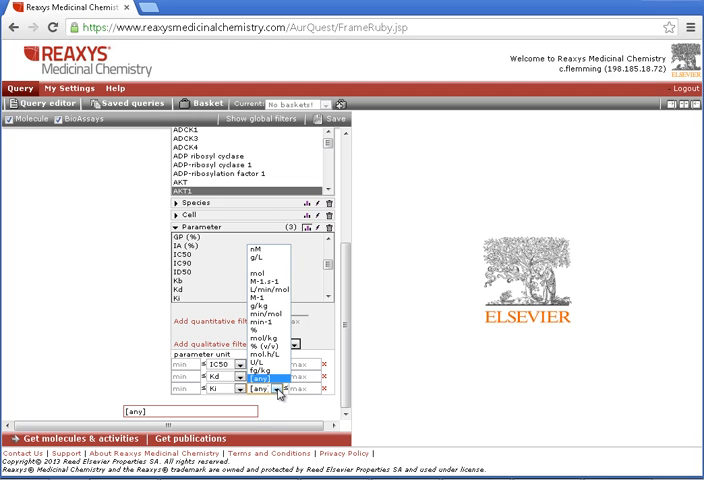
Set a 100 nM maximum and retrieve 1824 molecules and 2076 activities, maximized
{"action": "left_click", "coordinate": [261, 252]}
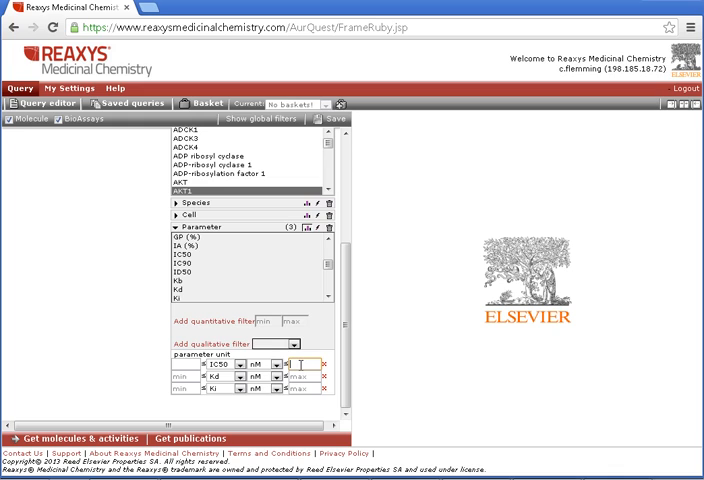
{"action": "type", "text": "100"}
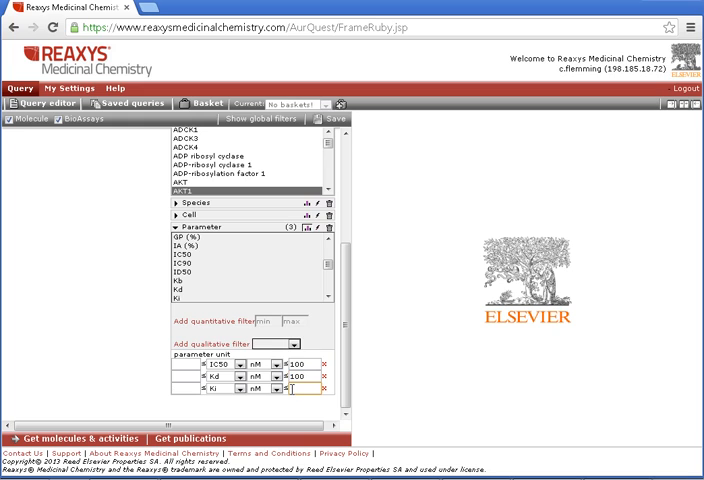
{"action": "type", "text": "100"}
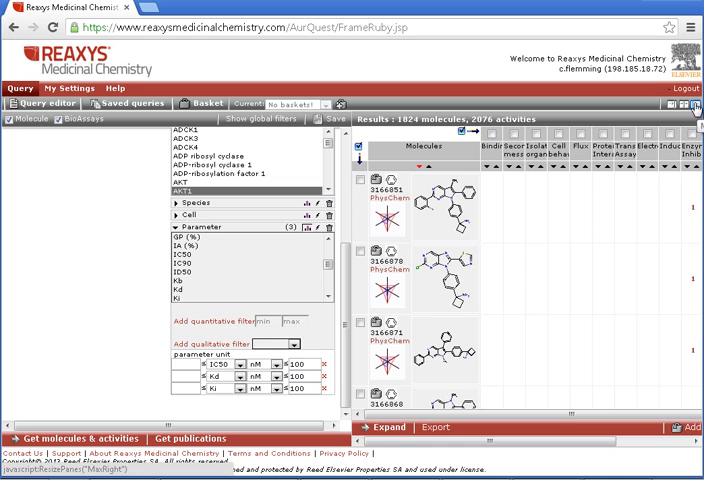
{"action": "left_click", "coordinate": [691, 113]}
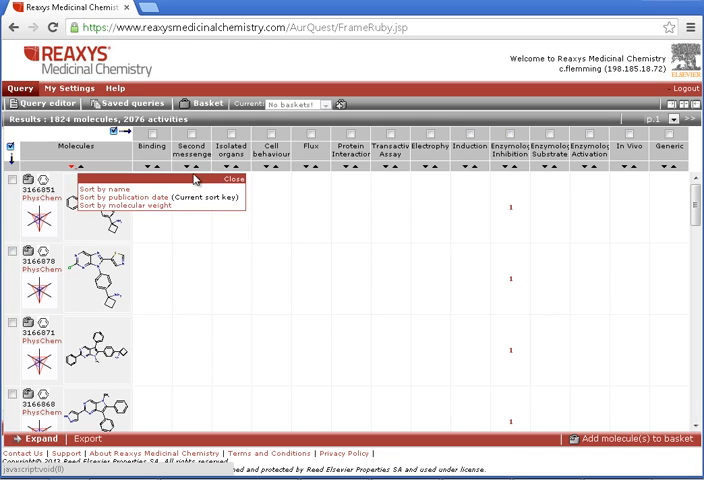
Sort by Enzymology Inhibition and open Staurosporine's AKT1 inhibition results
{"action": "left_click", "coordinate": [238, 178]}
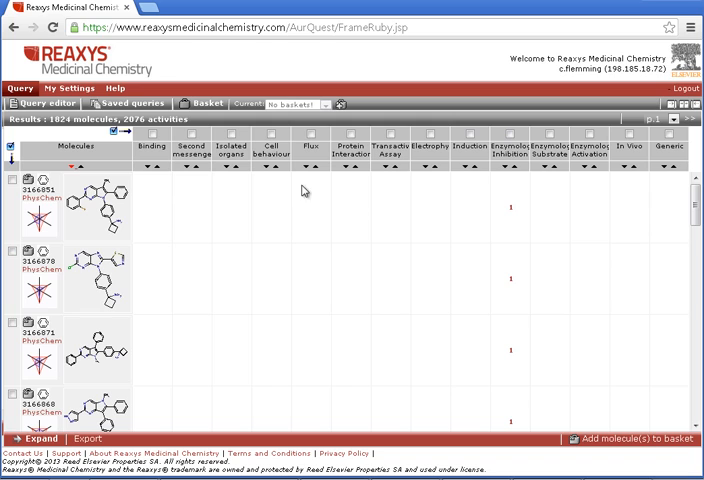
{"action": "mouse_move", "coordinate": [510, 177]}
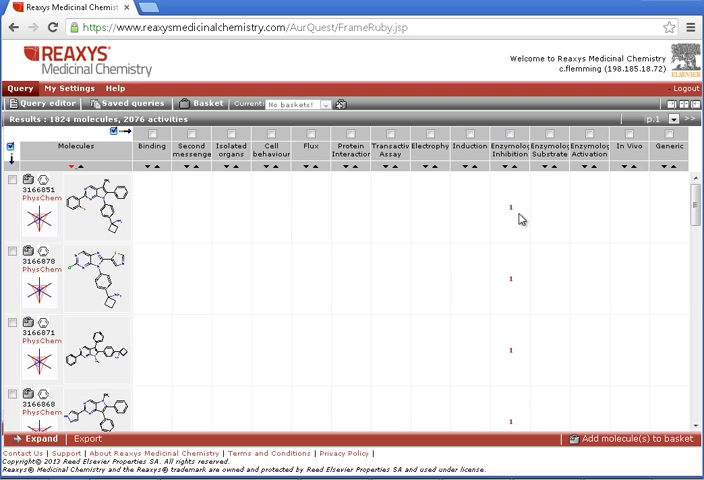
{"action": "mouse_move", "coordinate": [518, 177]}
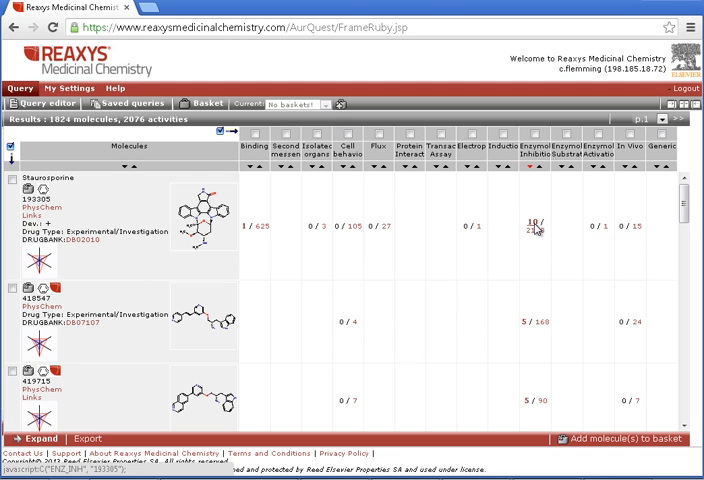
{"action": "left_click", "coordinate": [532, 221]}
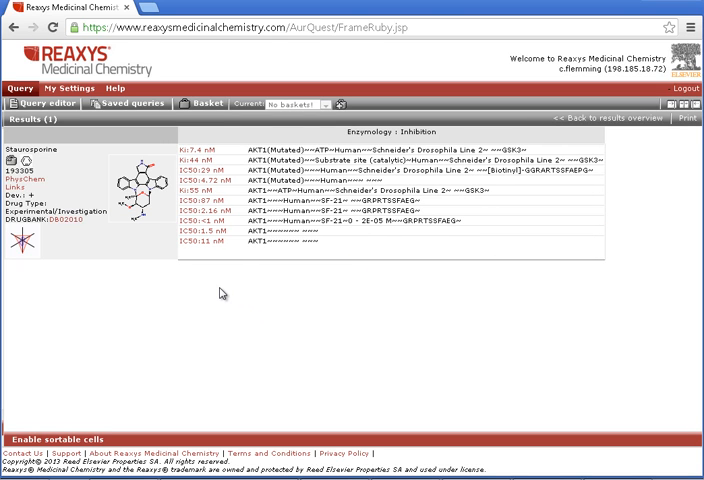
{"action": "mouse_move", "coordinate": [237, 248]}
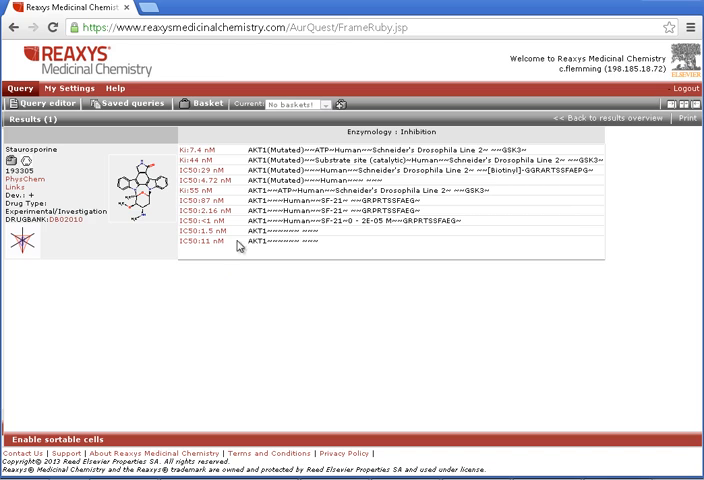
{"action": "mouse_move", "coordinate": [281, 264]}
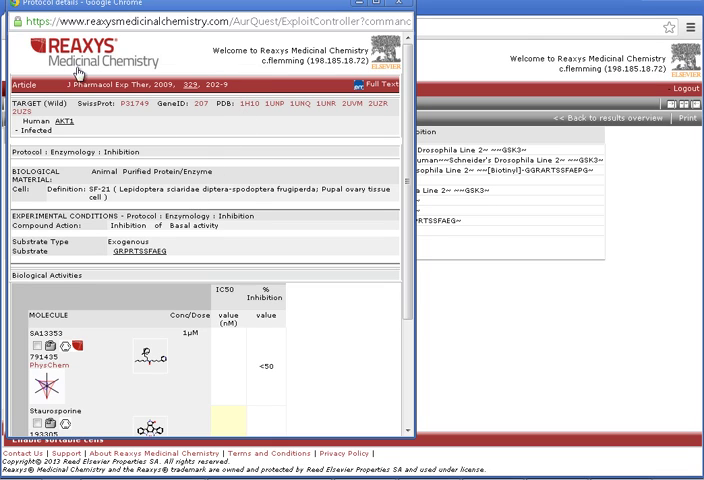
{"action": "mouse_move", "coordinate": [383, 84]}
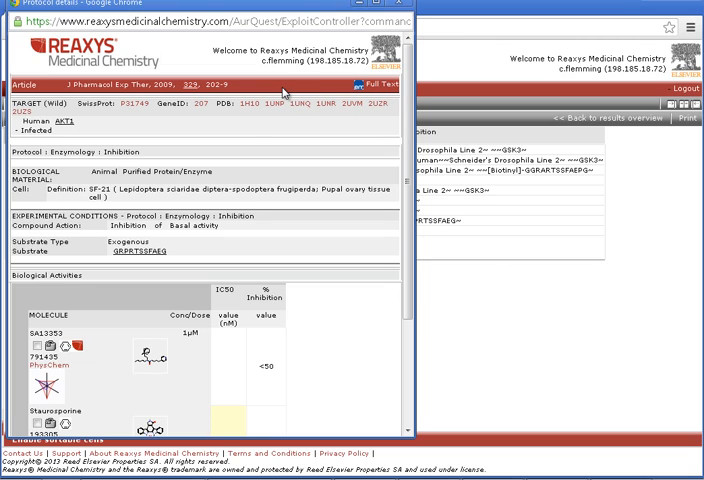
{"action": "mouse_move", "coordinate": [114, 124]}
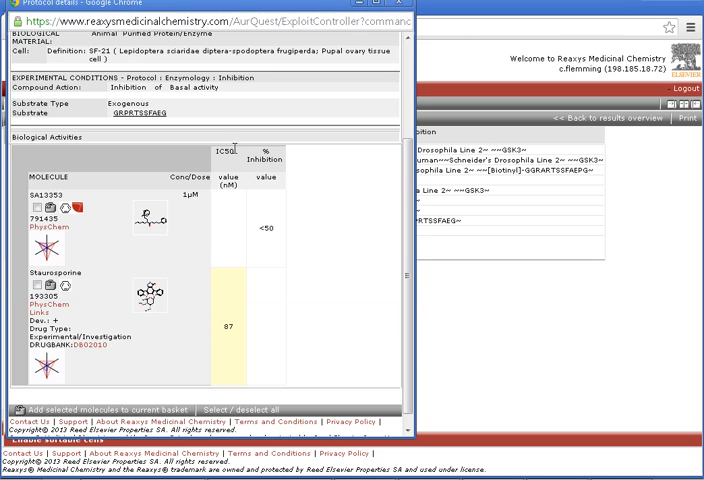
{"action": "mouse_move", "coordinate": [295, 265]}
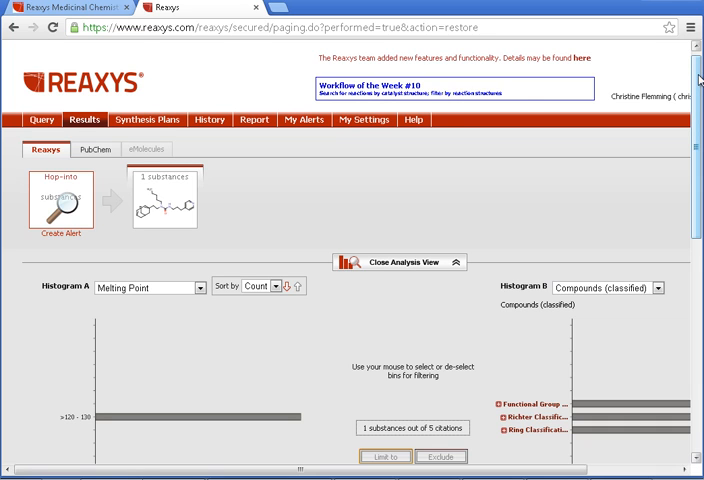
Scroll down to the adamantyl pentyl urea Substances (Table) view
{"action": "scroll", "scroll_direction": "down", "scroll_amount": 3}
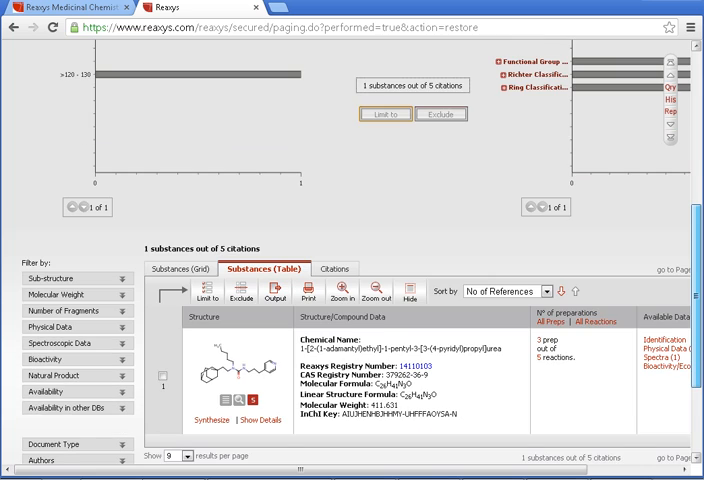
{"action": "scroll", "scroll_direction": "down", "scroll_amount": 3}
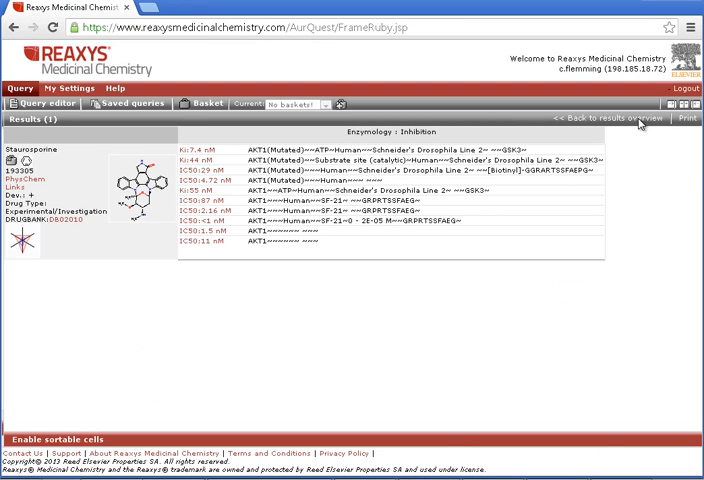
{"action": "mouse_move", "coordinate": [621, 118]}
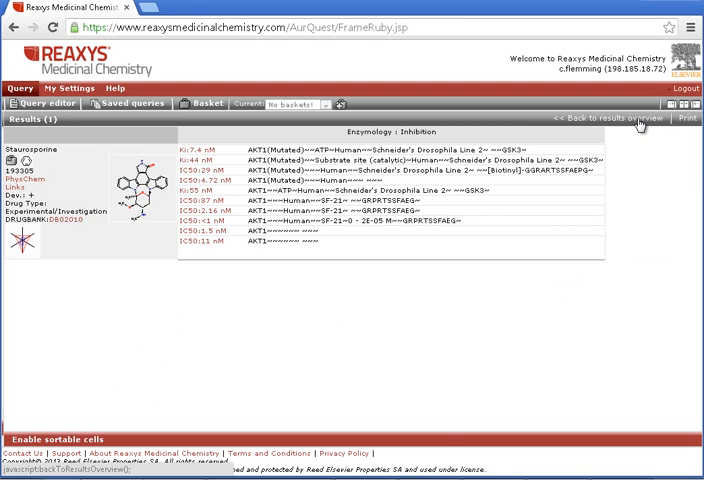
Return to the overview of 1824 molecules and 2076 activities
{"action": "left_click", "coordinate": [609, 119]}
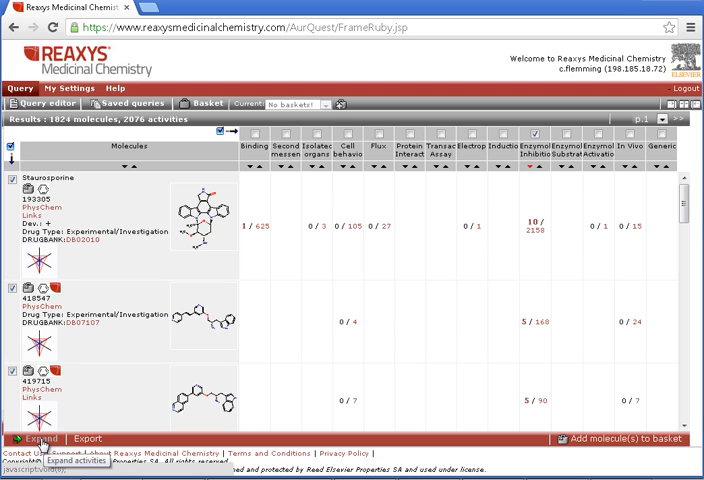
Expand the activity list to show Staurosporine's AKT1 IC50 and Ki values by assay conditions
{"action": "left_click", "coordinate": [36, 439]}
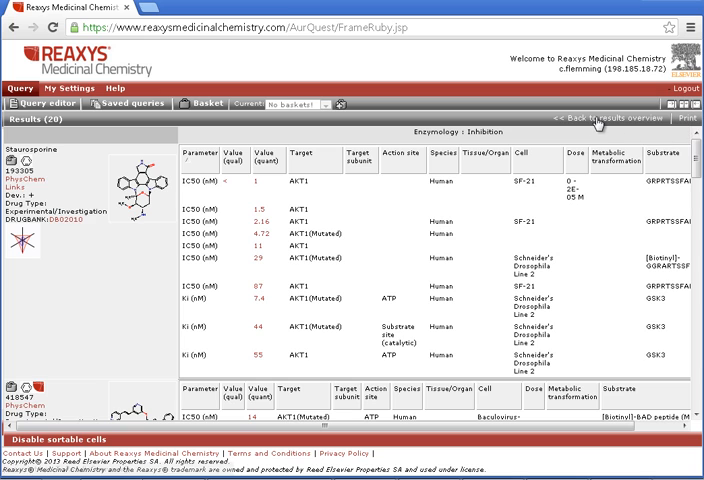
Go back to the results overview and export the activity data to Excel
{"action": "left_click", "coordinate": [598, 119]}
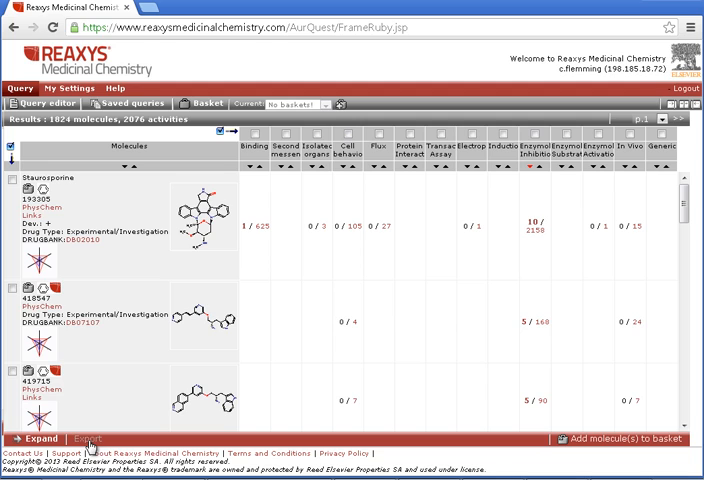
{"action": "mouse_move", "coordinate": [88, 442]}
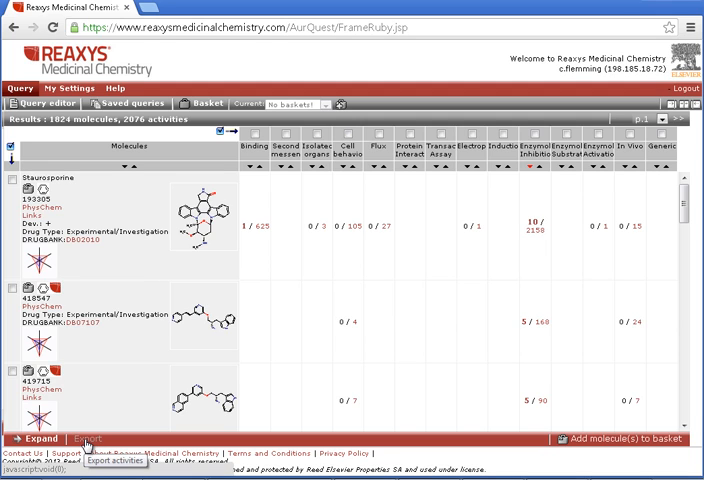
{"action": "left_click", "coordinate": [86, 459]}
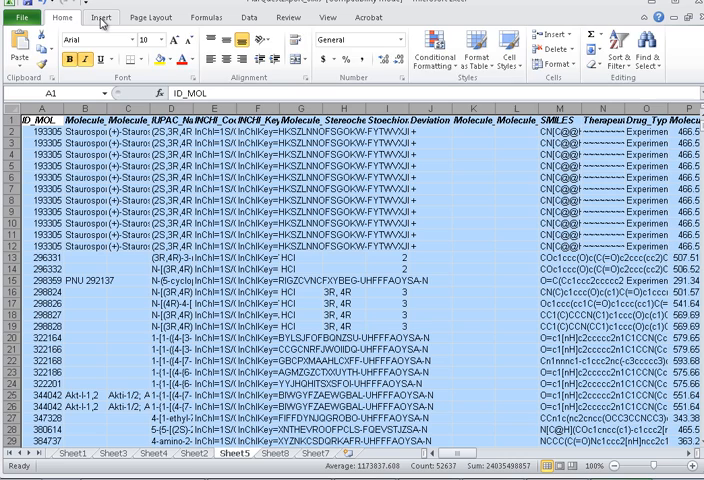
Insert a PivotTable on a new sheet with Company rows and Count of ID_MOL values
{"action": "left_click", "coordinate": [99, 18]}
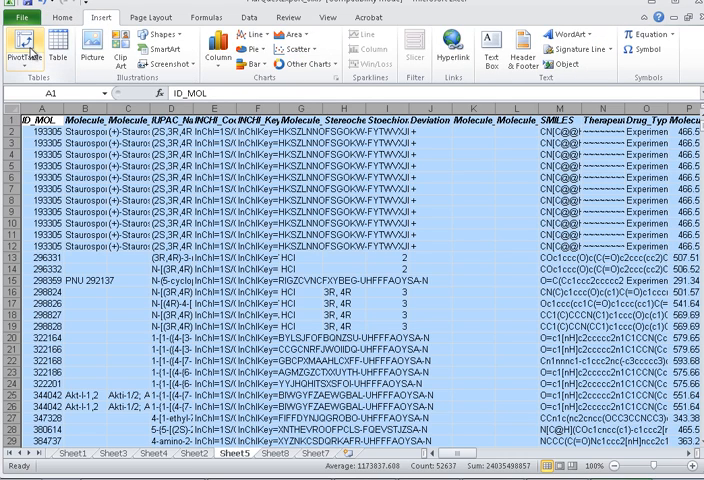
{"action": "left_click", "coordinate": [20, 44]}
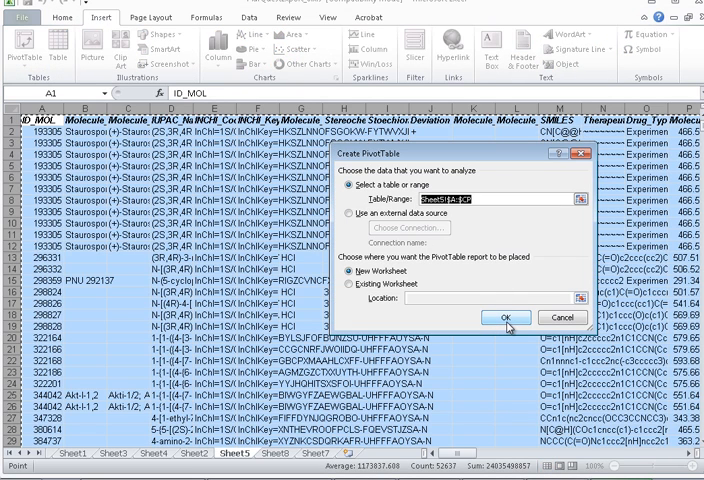
{"action": "left_click", "coordinate": [506, 318]}
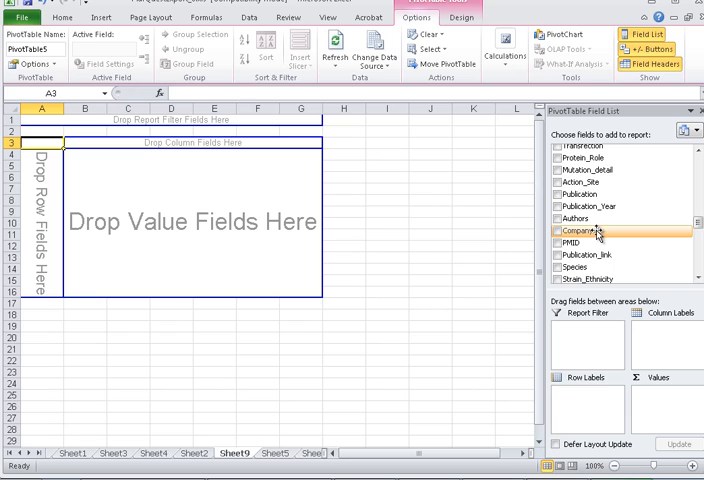
{"action": "left_click", "coordinate": [558, 230]}
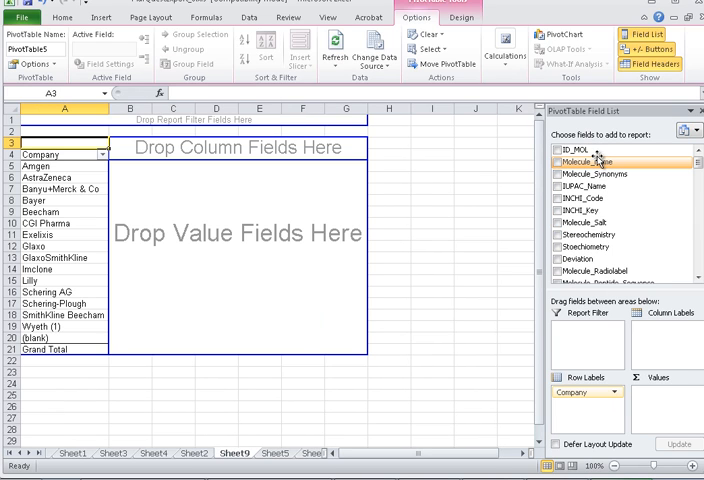
{"action": "left_click_drag", "start_coordinate": [600, 150], "coordinate": [650, 357]}
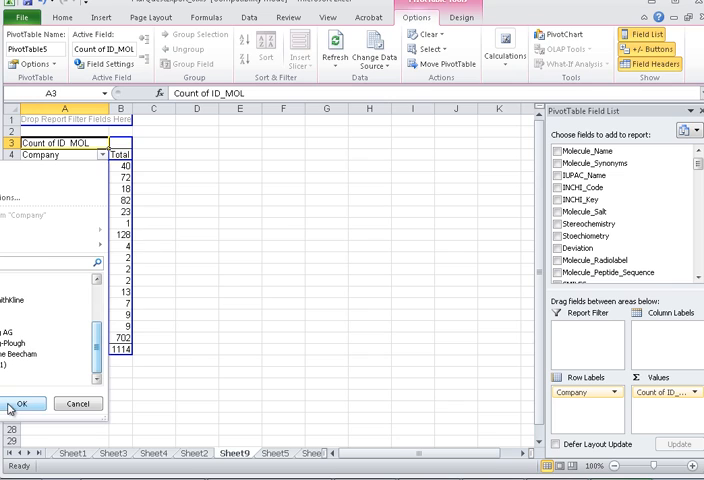
Exclude (blank) companies and sort companies descending by Count of ID_MOL
{"action": "left_click", "coordinate": [22, 404]}
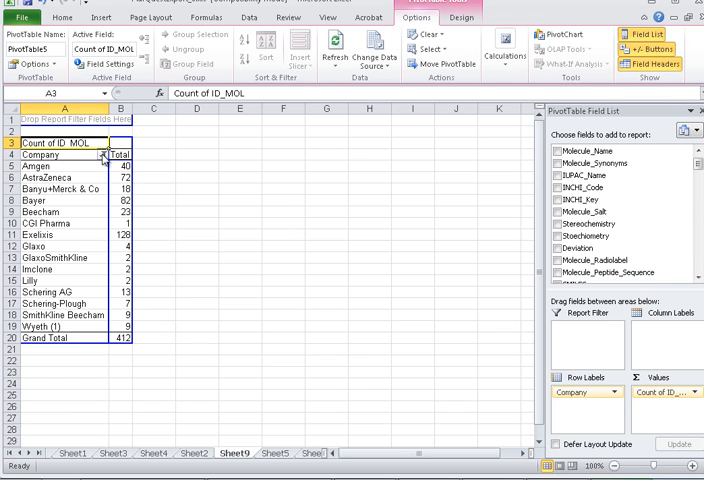
{"action": "left_click", "coordinate": [104, 154]}
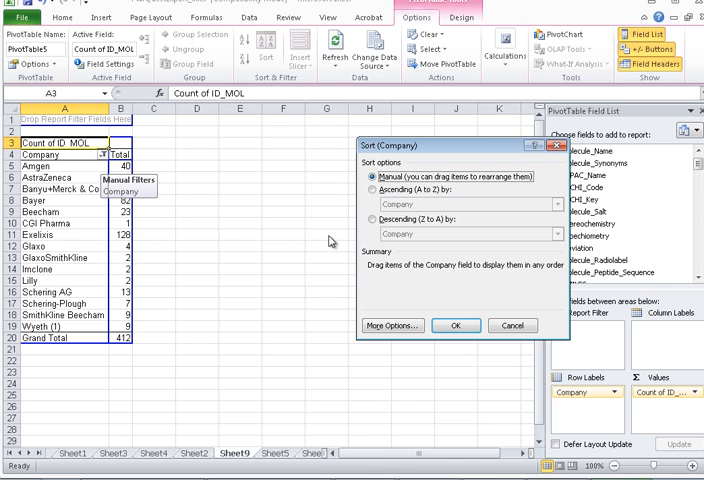
{"action": "left_click", "coordinate": [372, 219]}
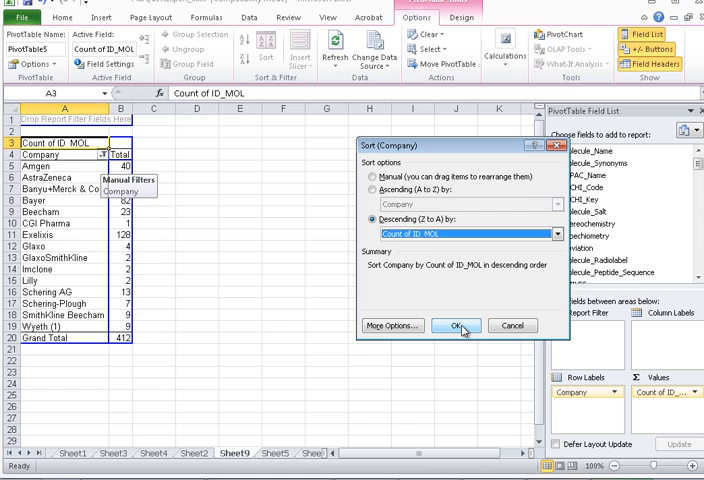
{"action": "left_click", "coordinate": [455, 325]}
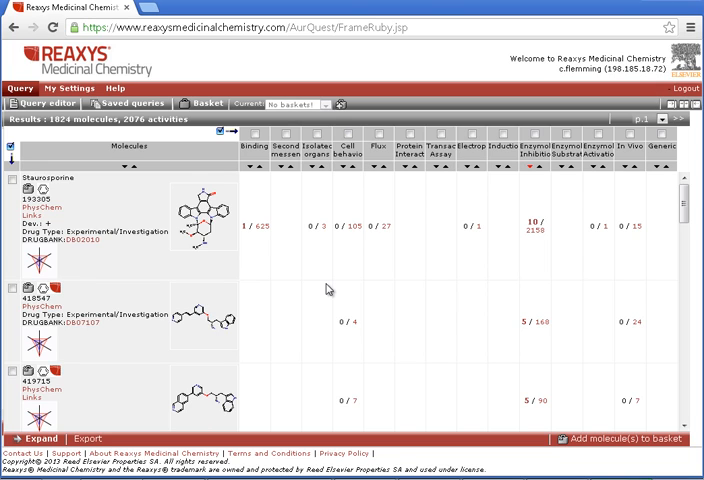
{"action": "mouse_move", "coordinate": [678, 118]}
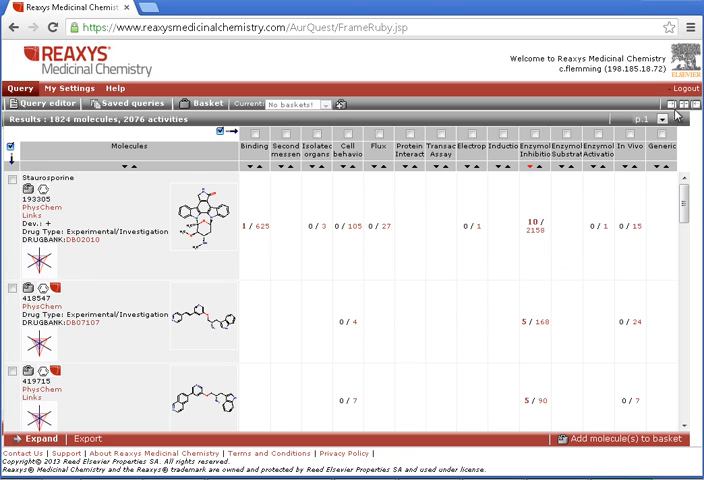
{"action": "mouse_move", "coordinate": [689, 103]}
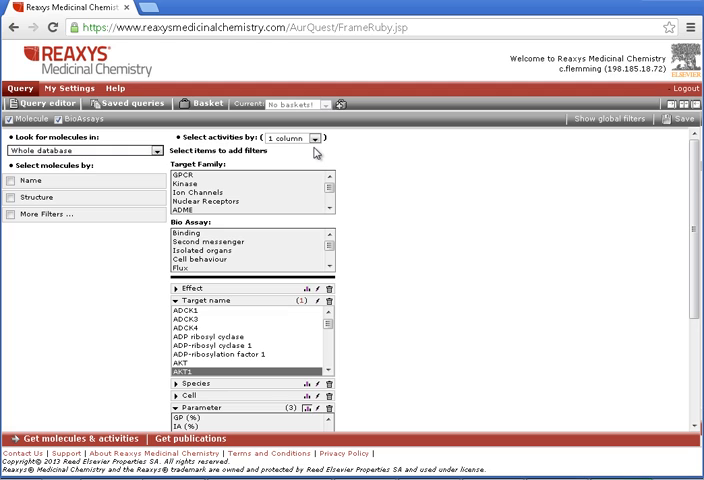
Switch 'Select activities by' from 1 column to 2 columns
{"action": "left_click", "coordinate": [316, 138]}
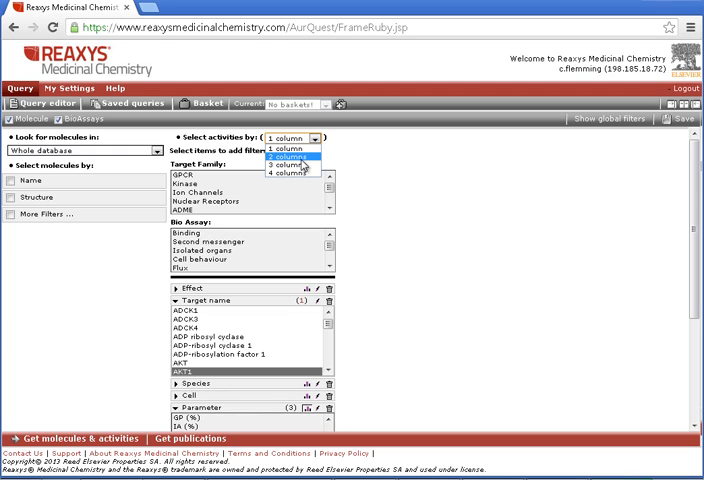
{"action": "left_click", "coordinate": [288, 155]}
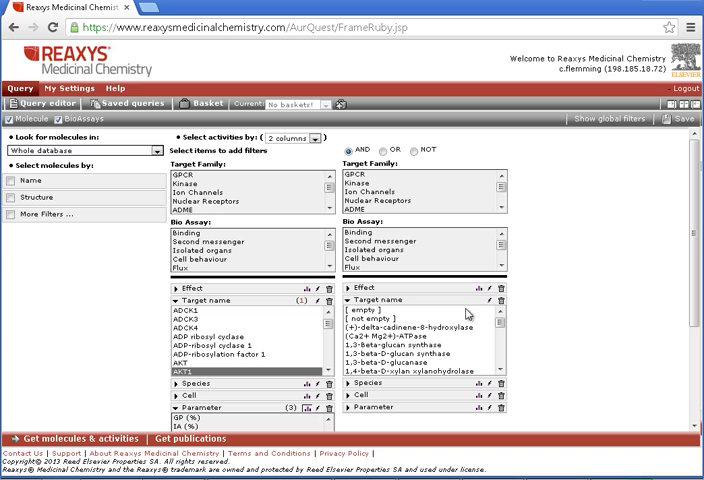
Search target names for 'ak' and choose AKT2 in the second activity column
{"action": "left_click", "coordinate": [489, 300]}
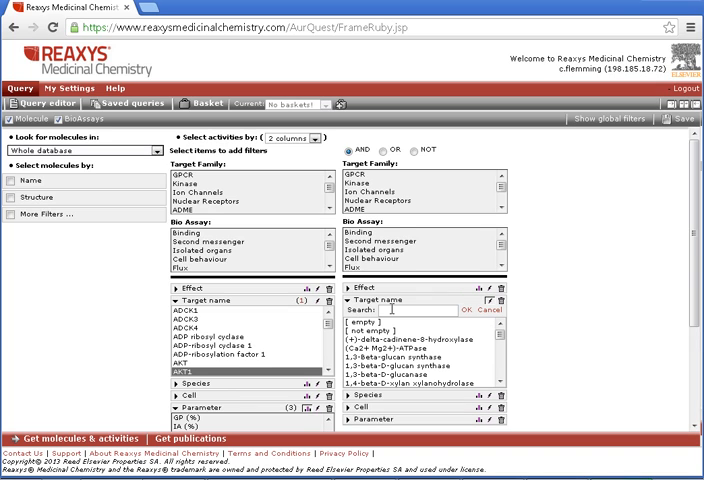
{"action": "type", "text": "akt2"}
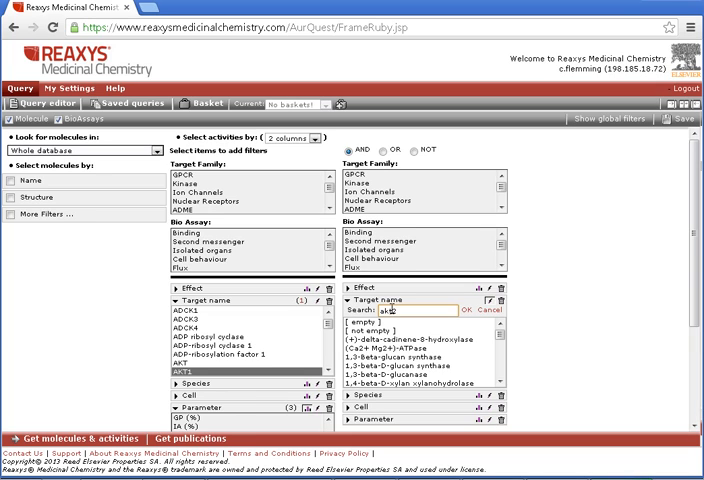
{"action": "left_click", "coordinate": [464, 309]}
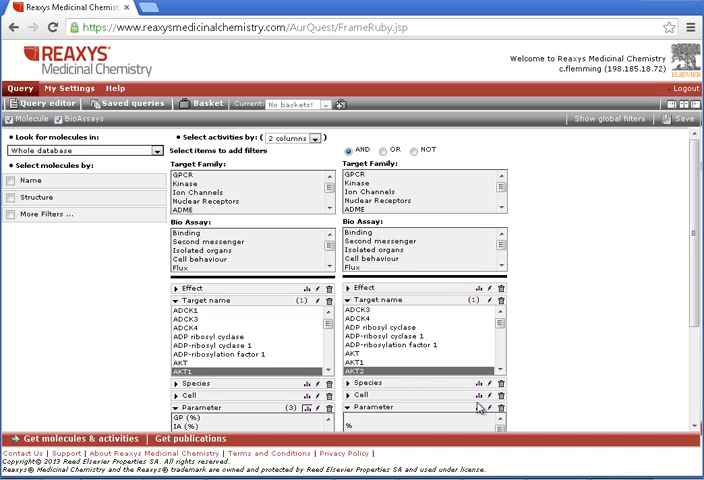
{"action": "scroll", "scroll_direction": "down", "scroll_amount": 3}
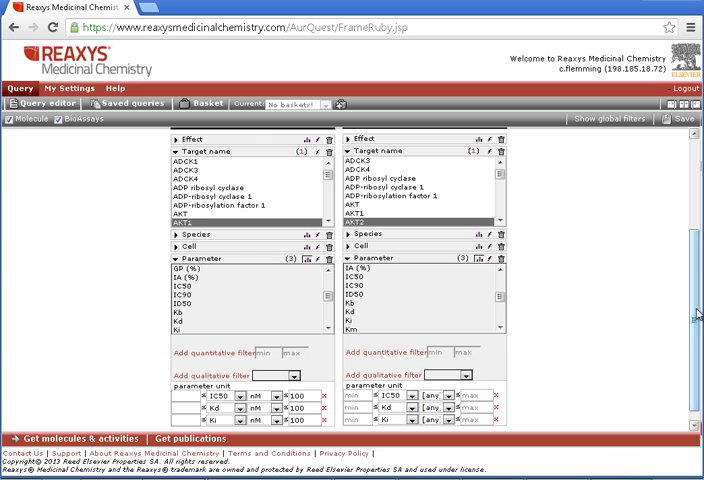
Enter a minimum of 1000 for the AKT2 thresholds and set the Kd unit
{"action": "scroll", "scroll_direction": "down", "scroll_amount": 3}
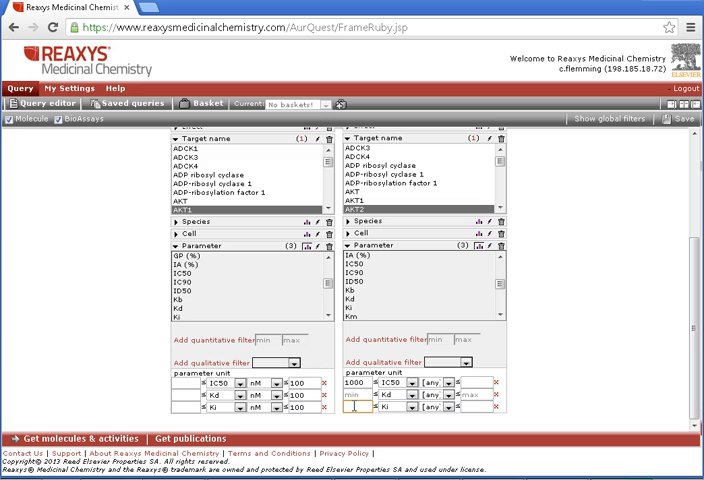
{"action": "type", "text": "1000"}
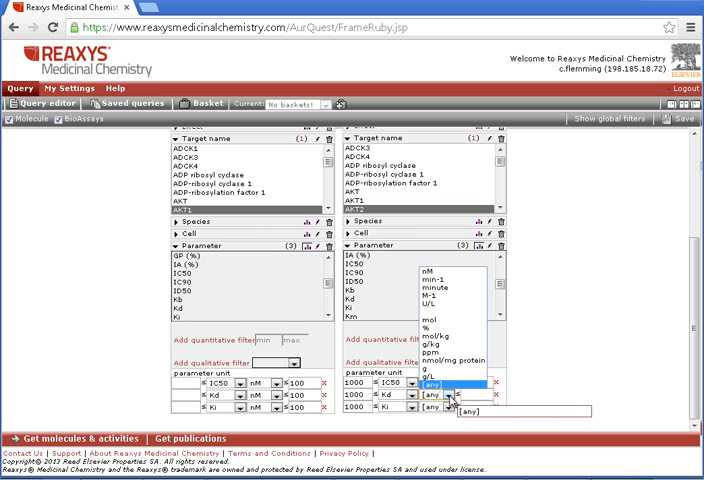
{"action": "left_click", "coordinate": [446, 398]}
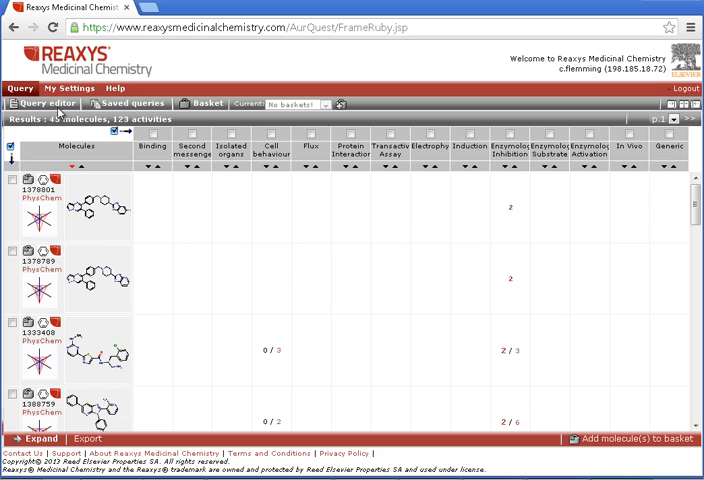
{"action": "mouse_move", "coordinate": [520, 211]}
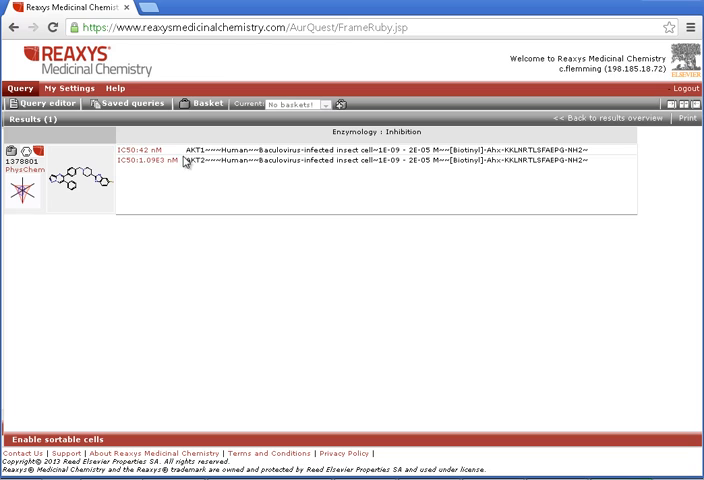
{"action": "mouse_move", "coordinate": [204, 173]}
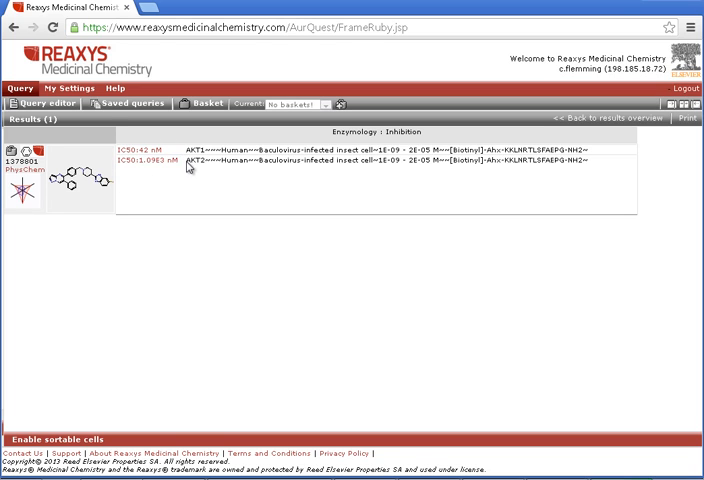